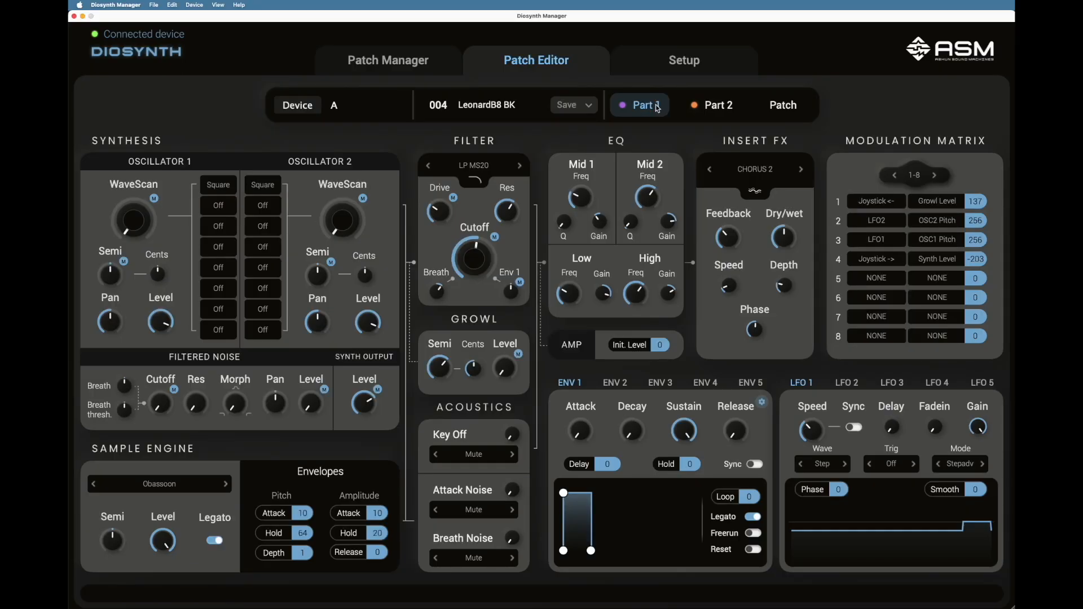
Show the patch-level settings for patch 004 LeonardB8 BK with mixer, master effects, pitch and glide.
{"action": "left_click", "coordinate": [783, 105]}
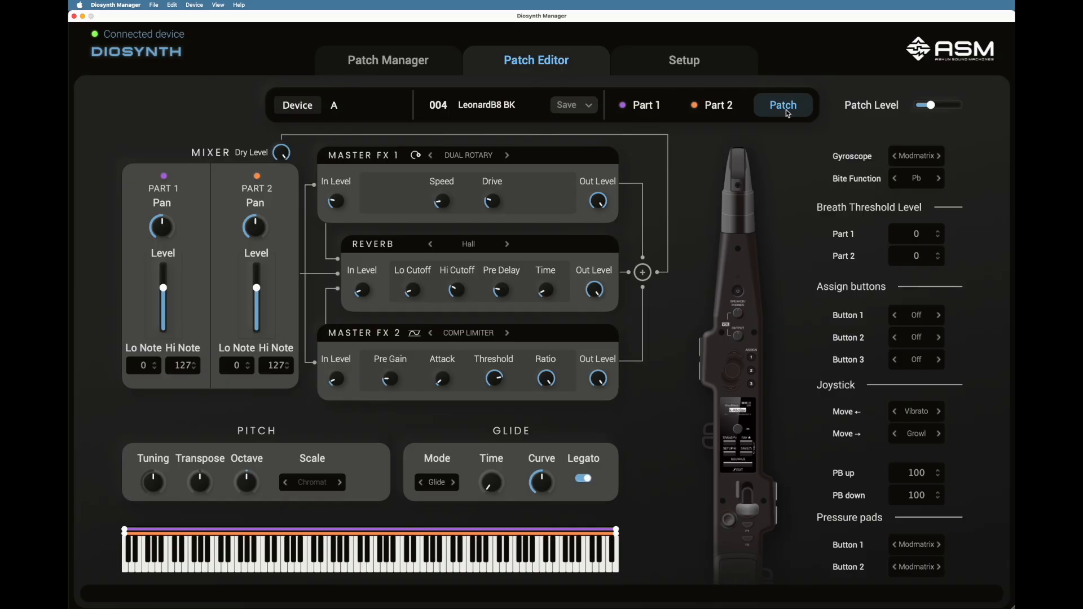
{"action": "mouse_move", "coordinate": [685, 61]}
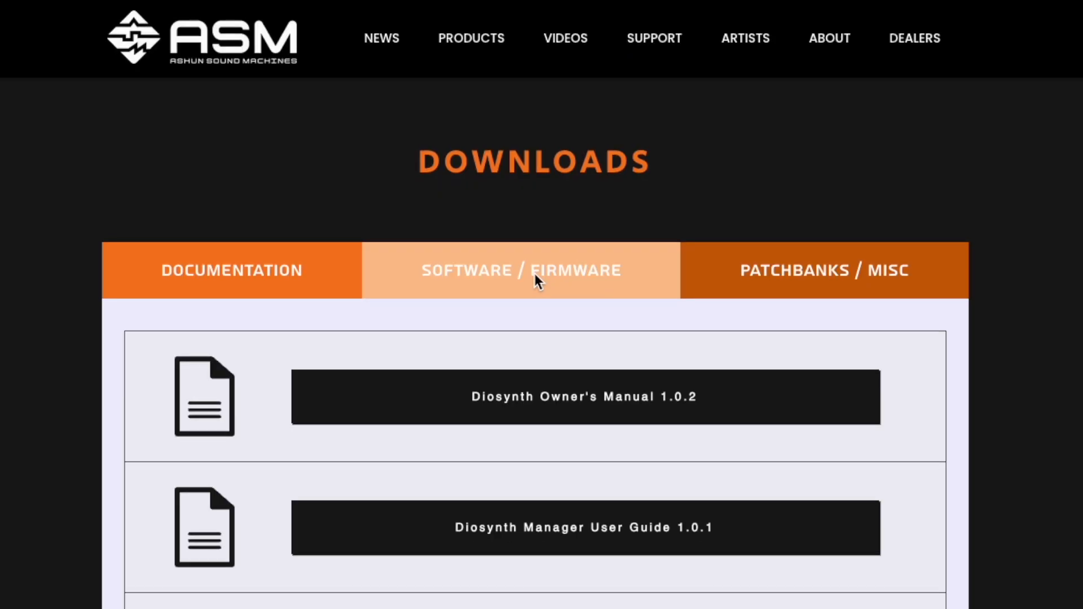
Show the software and firmware downloads listing Diosynth Manager for Win/Mac and Diosynth Firmware 1.1.4.
{"action": "left_click", "coordinate": [535, 271]}
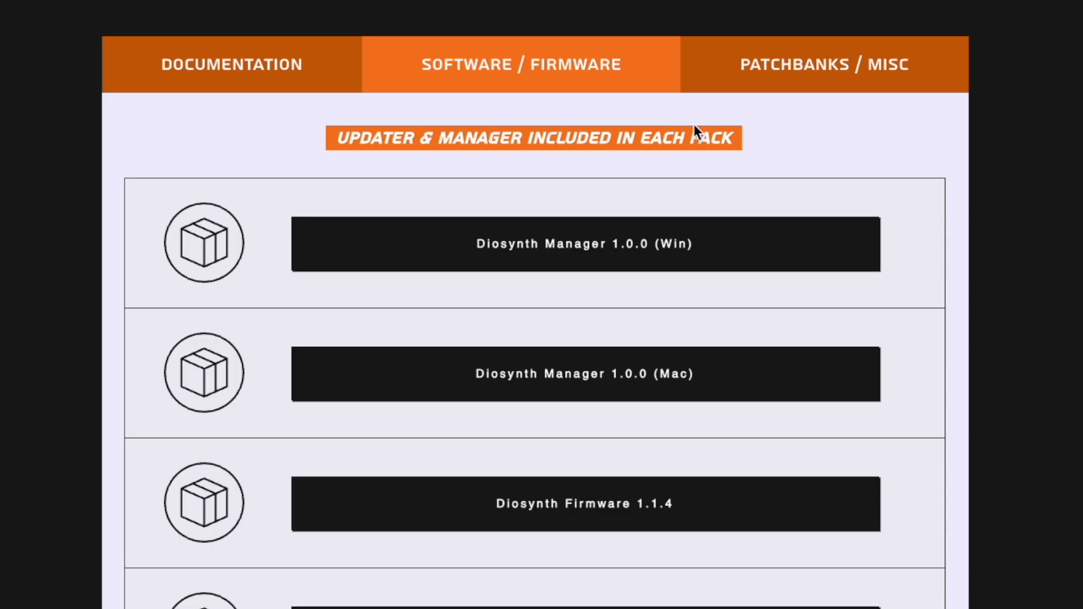